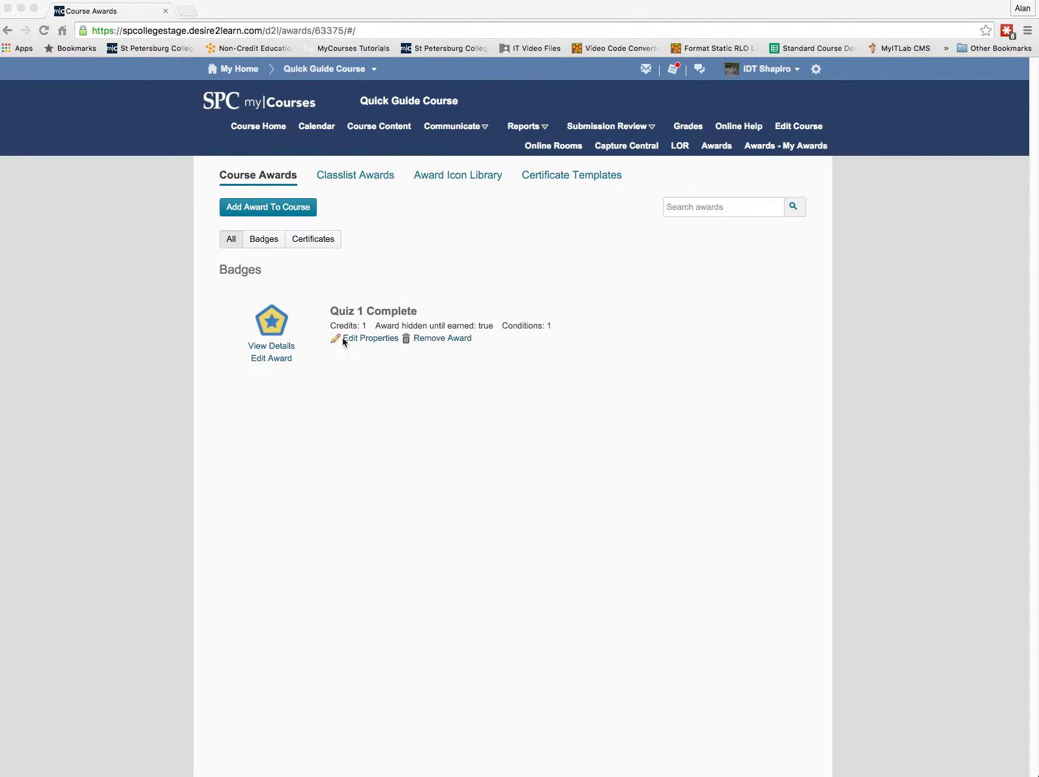
mouse_move(383, 344)
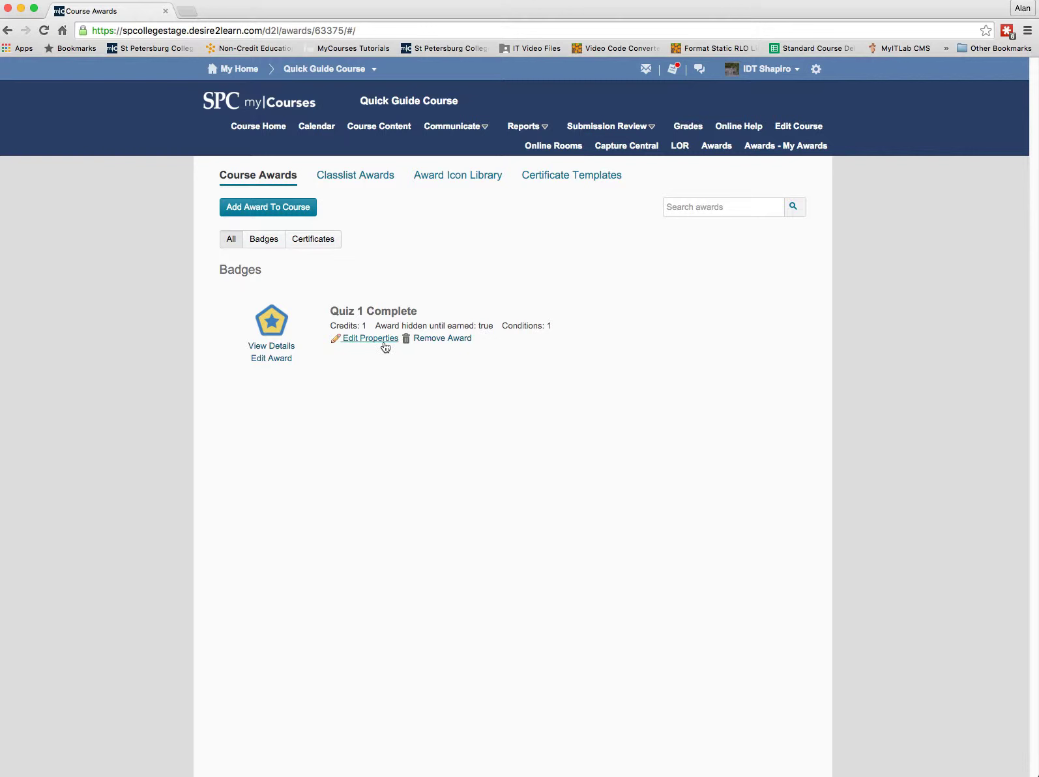
View the Quiz 1 Complete badge's properties: 1 credit, hidden until earned, released at 100% on Quiz 1.
click(369, 337)
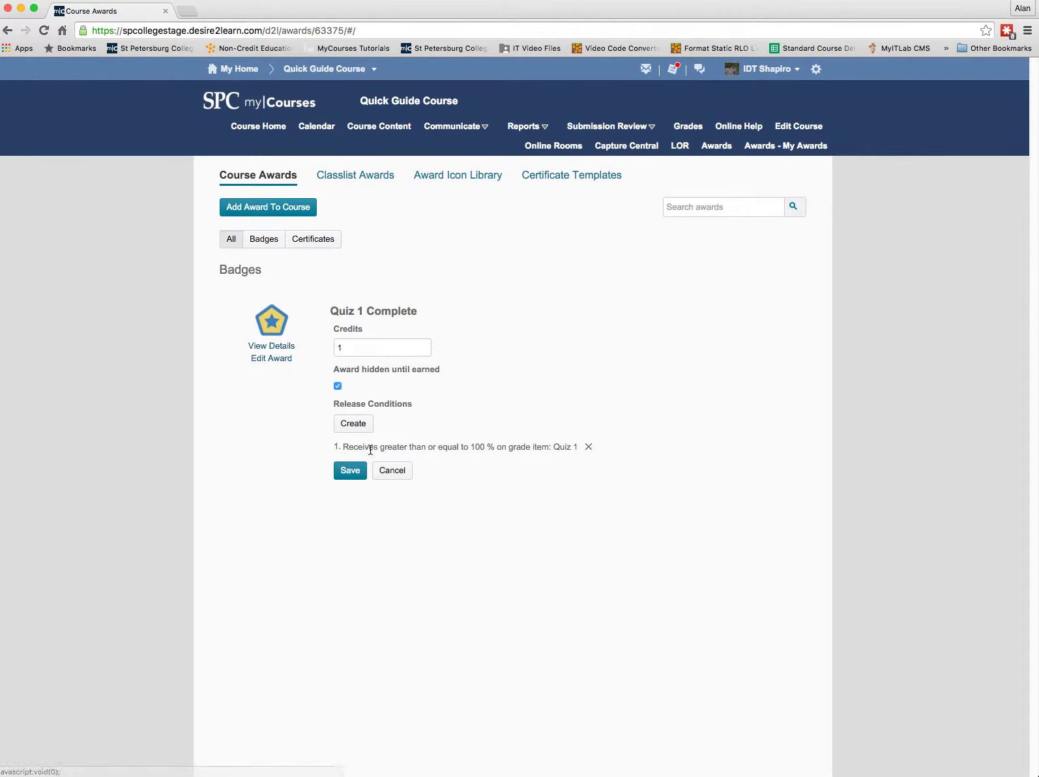
mouse_move(576, 456)
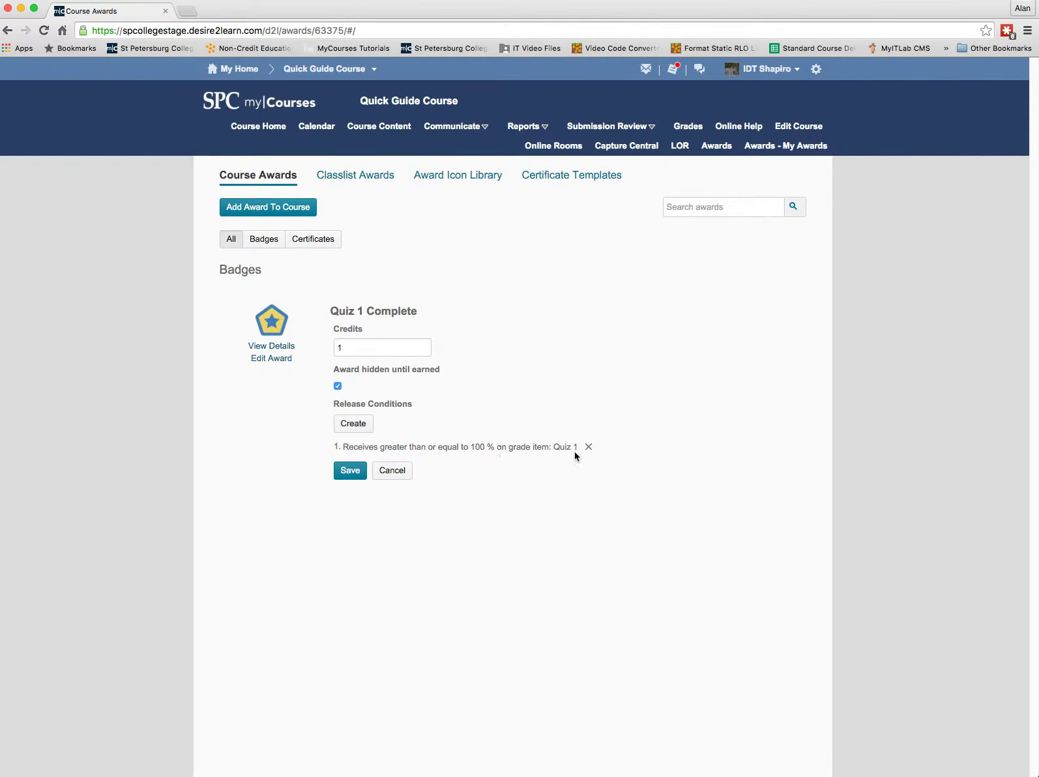
click(349, 470)
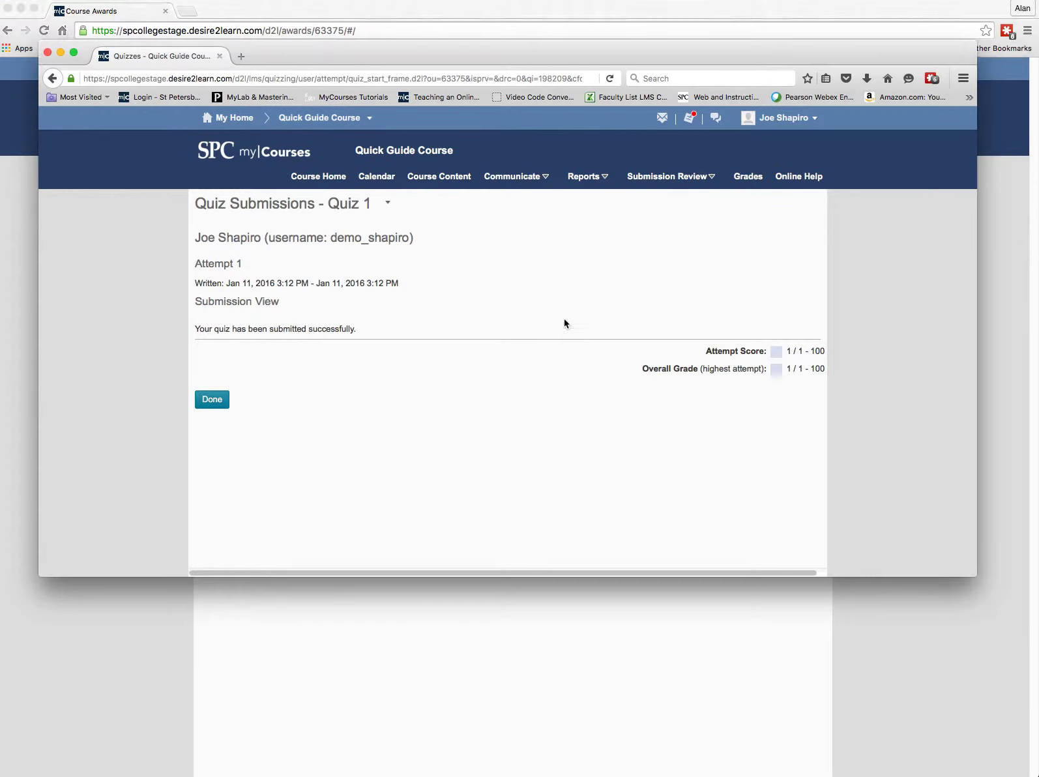
mouse_move(817, 361)
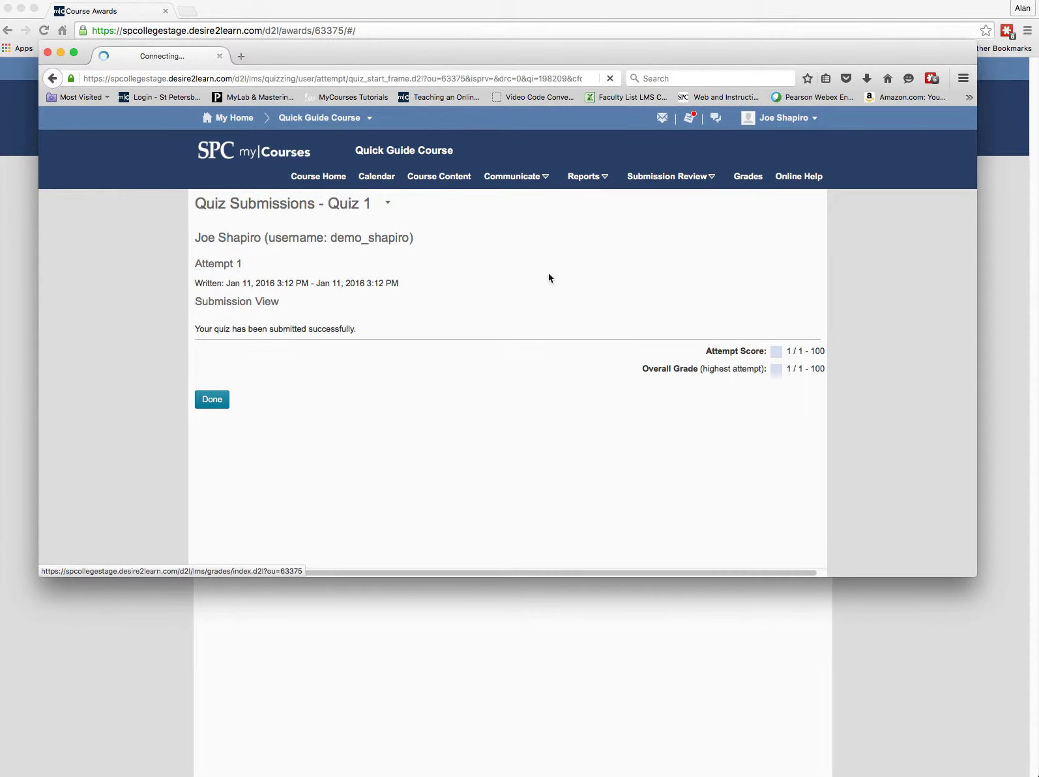
View the student's Quiz 1 submission scored 1/1 (100%) and their Grades page.
click(211, 399)
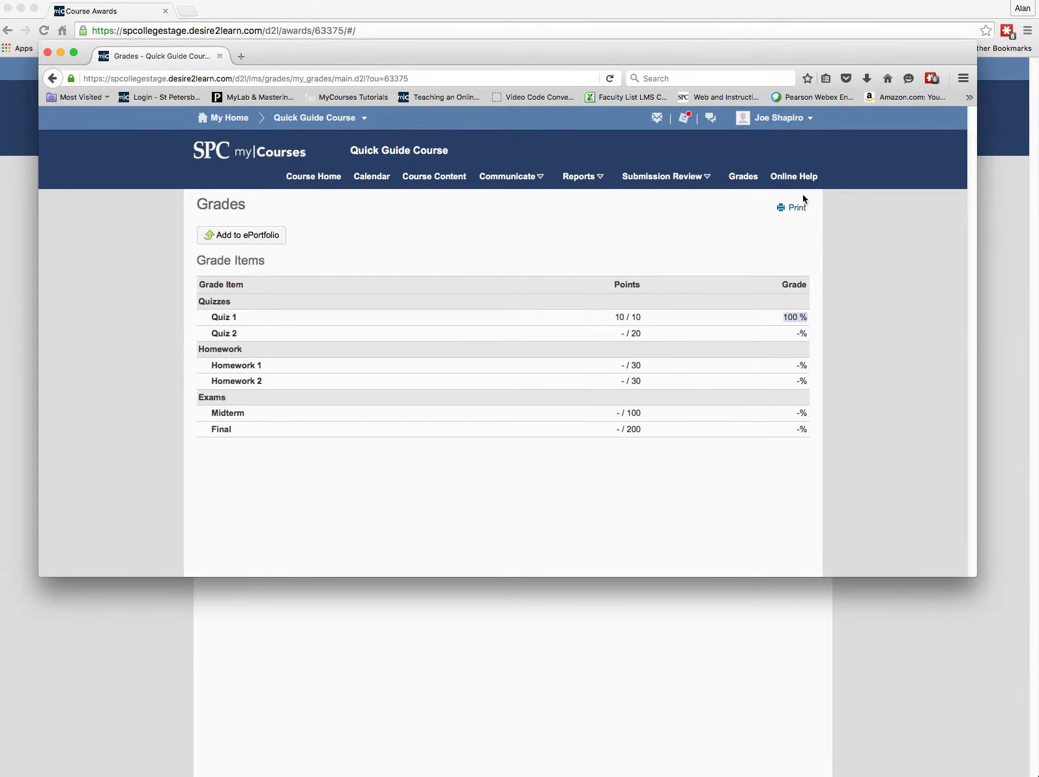
mouse_move(782, 189)
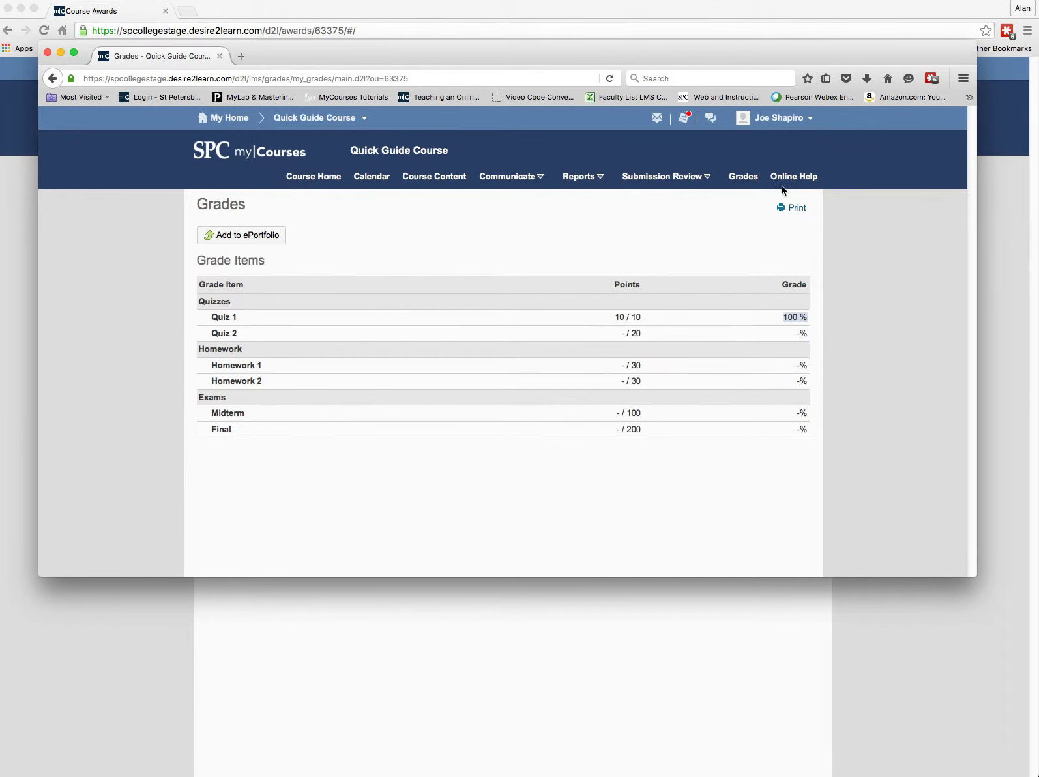
mouse_move(769, 156)
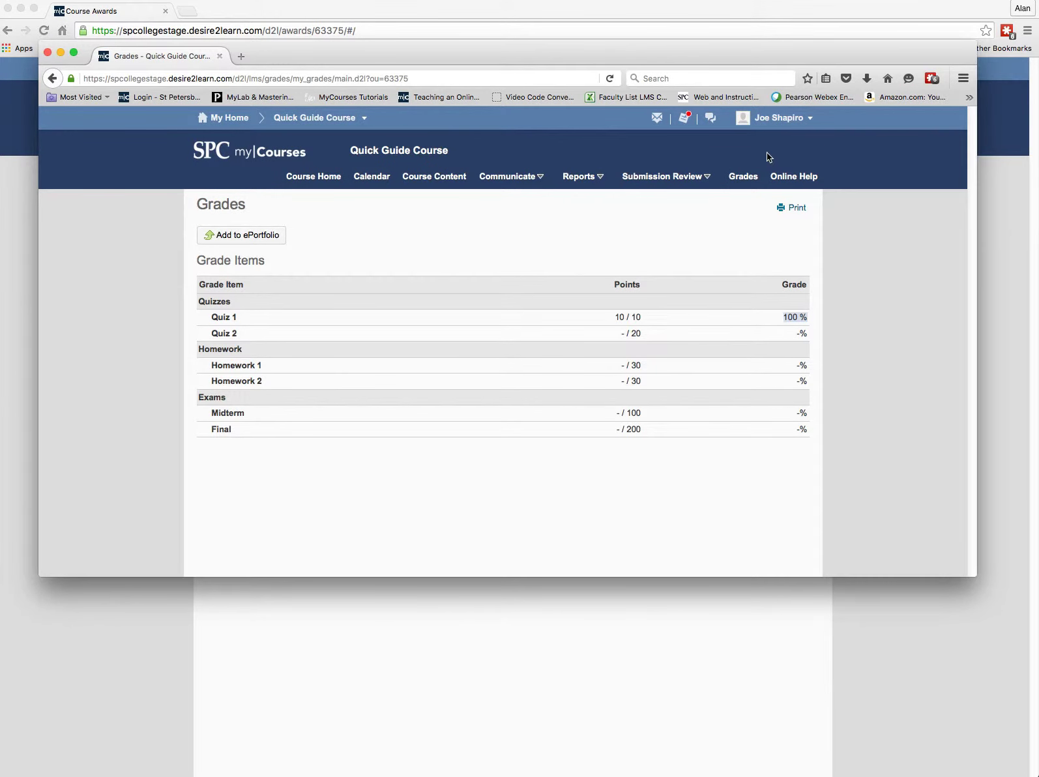
mouse_move(60, 54)
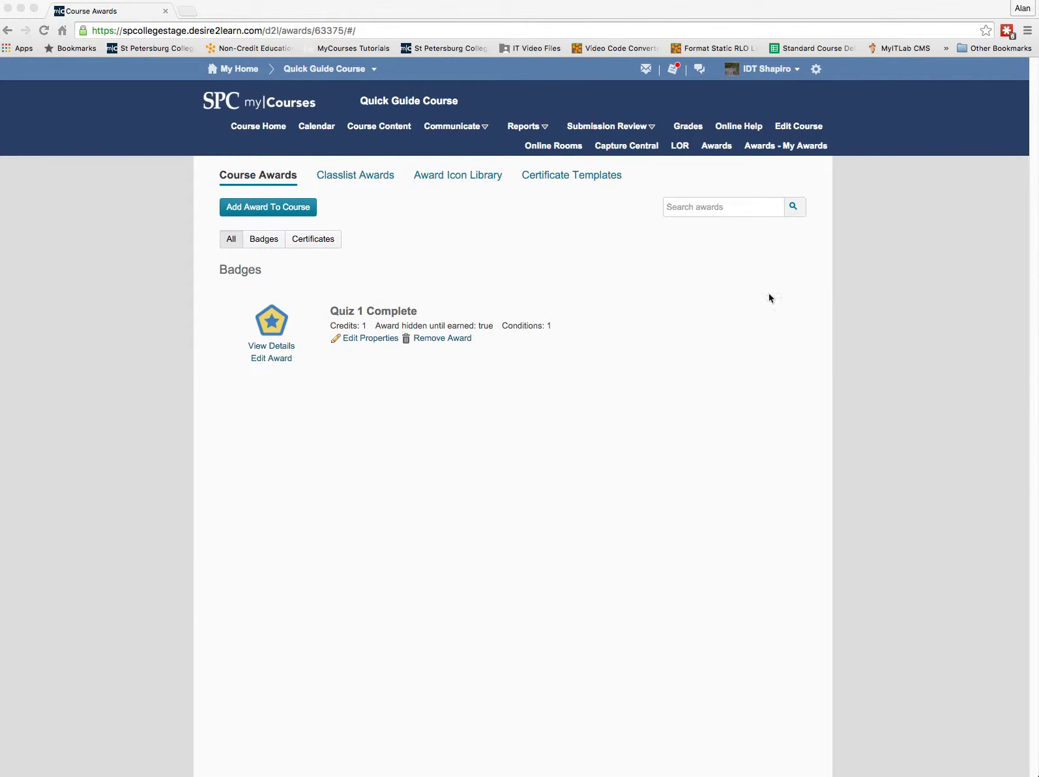
mouse_move(362, 181)
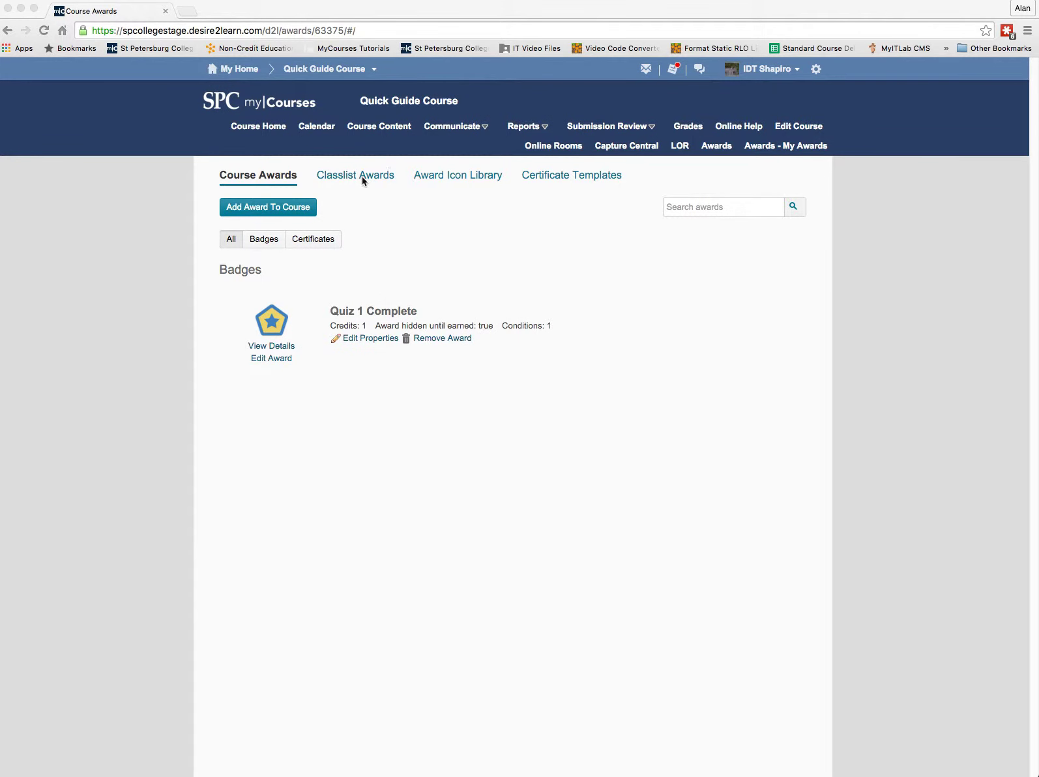
Show the Classlist Awards roster, listing only Demo Faculty with no awards.
click(355, 174)
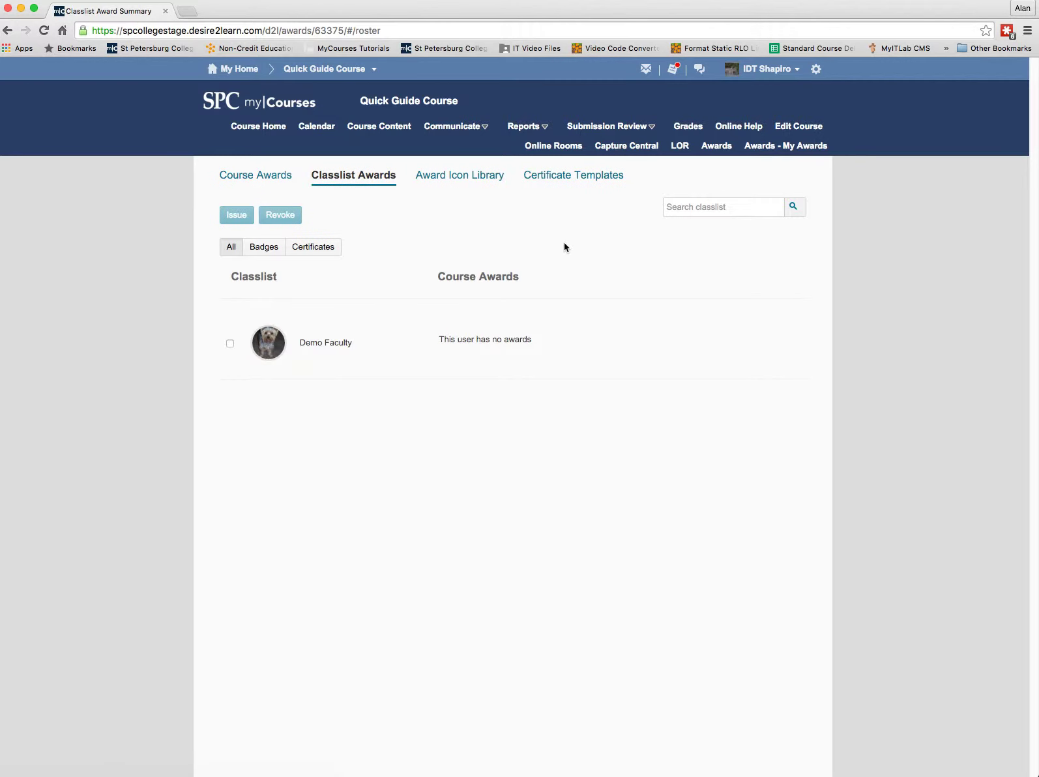
mouse_move(435, 395)
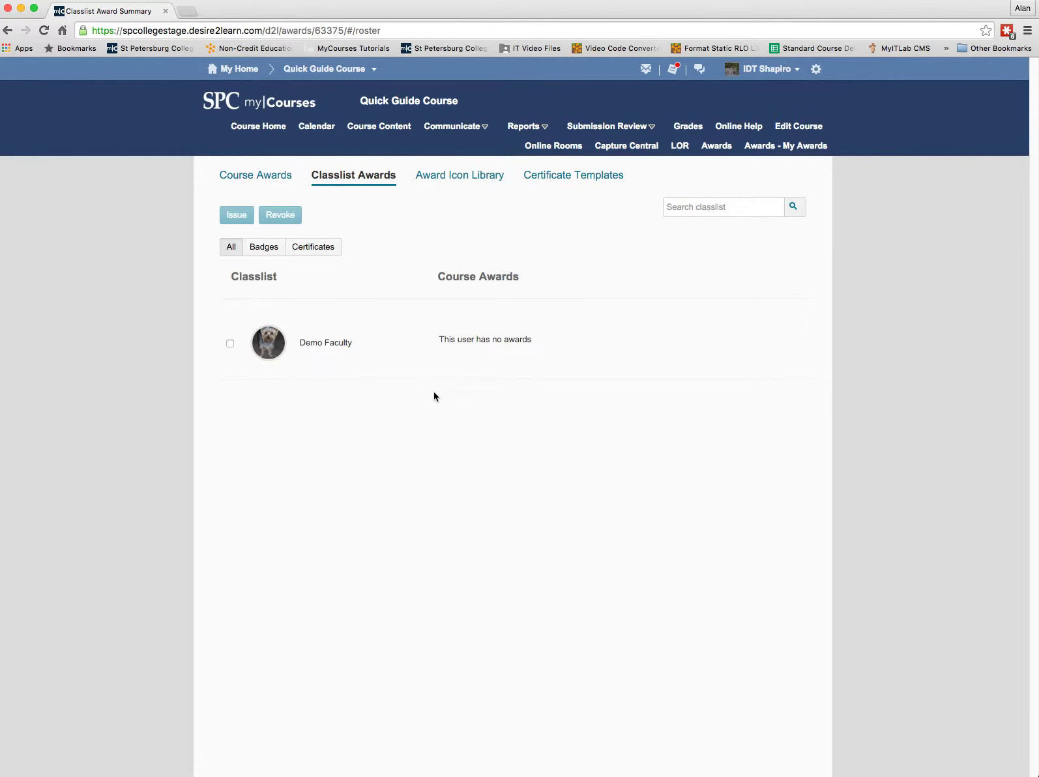
mouse_move(410, 484)
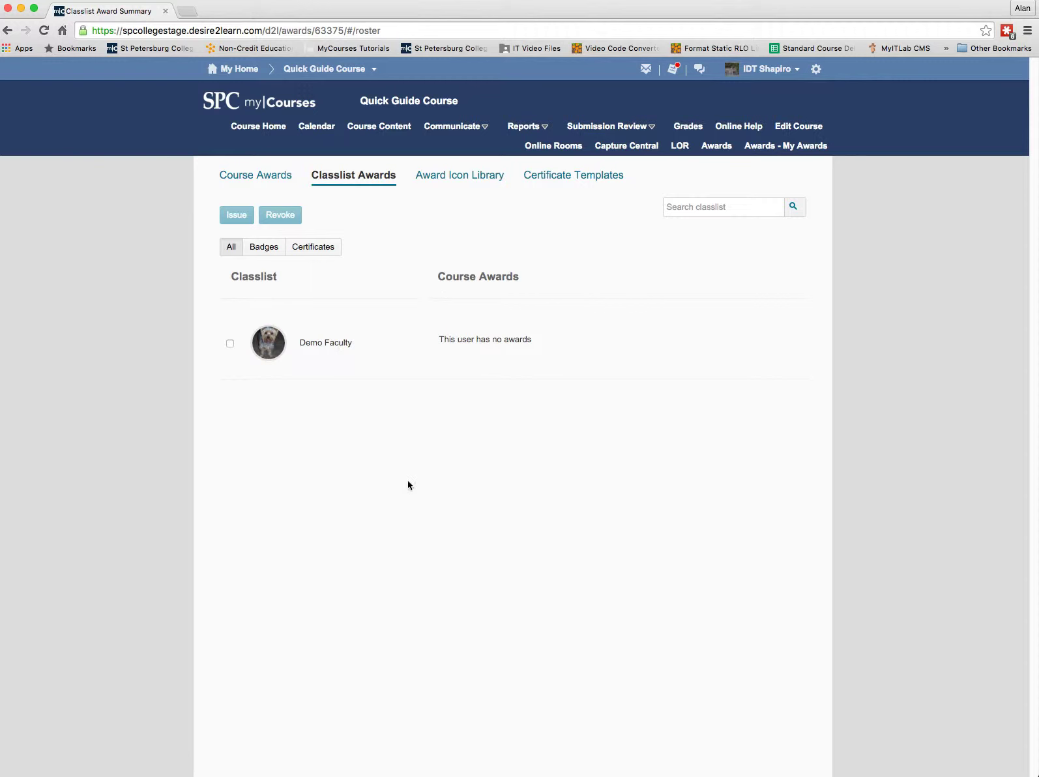
mouse_move(552, 210)
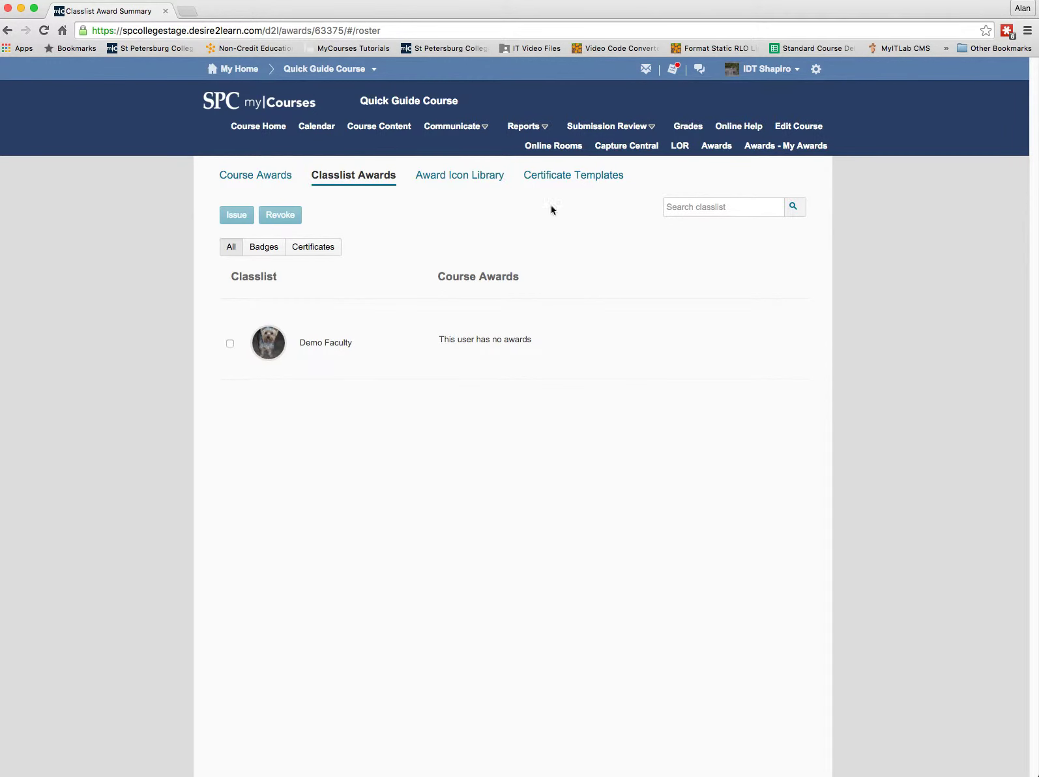
mouse_move(419, 364)
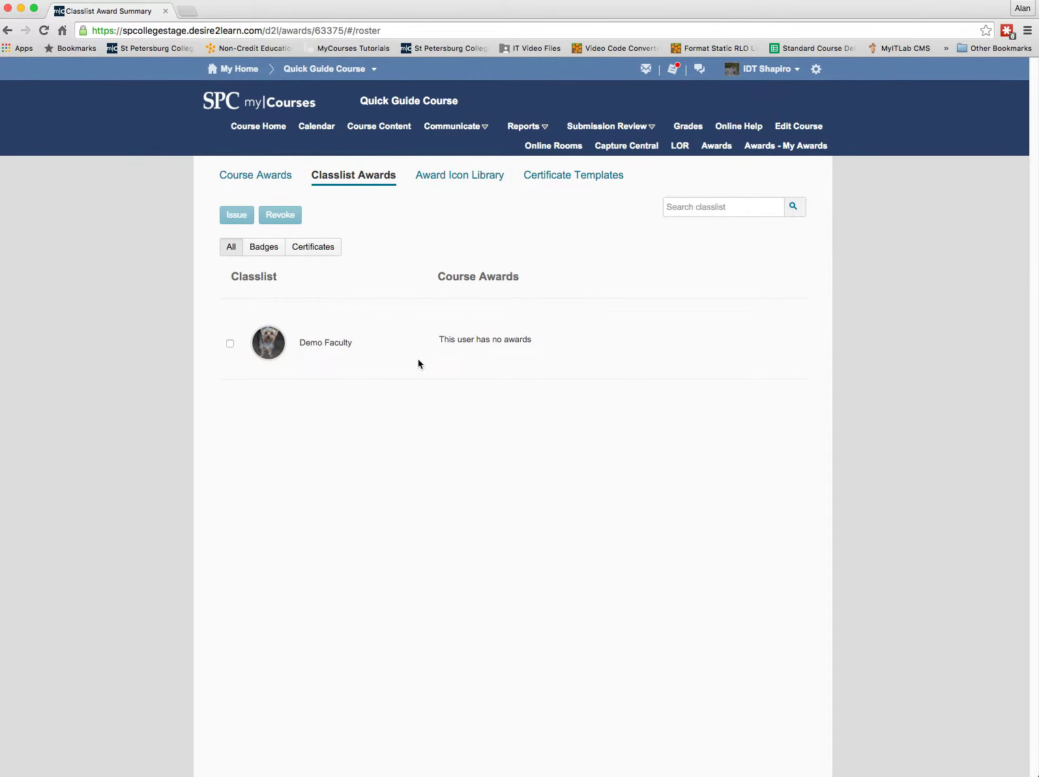
mouse_move(371, 469)
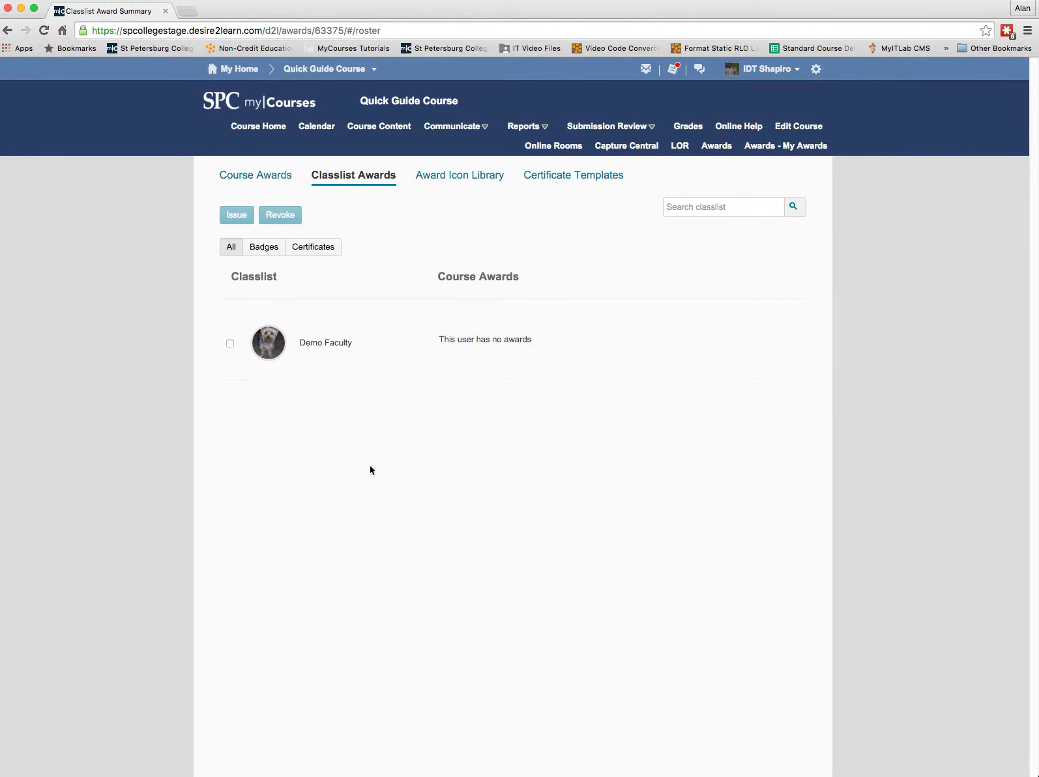
mouse_move(370, 676)
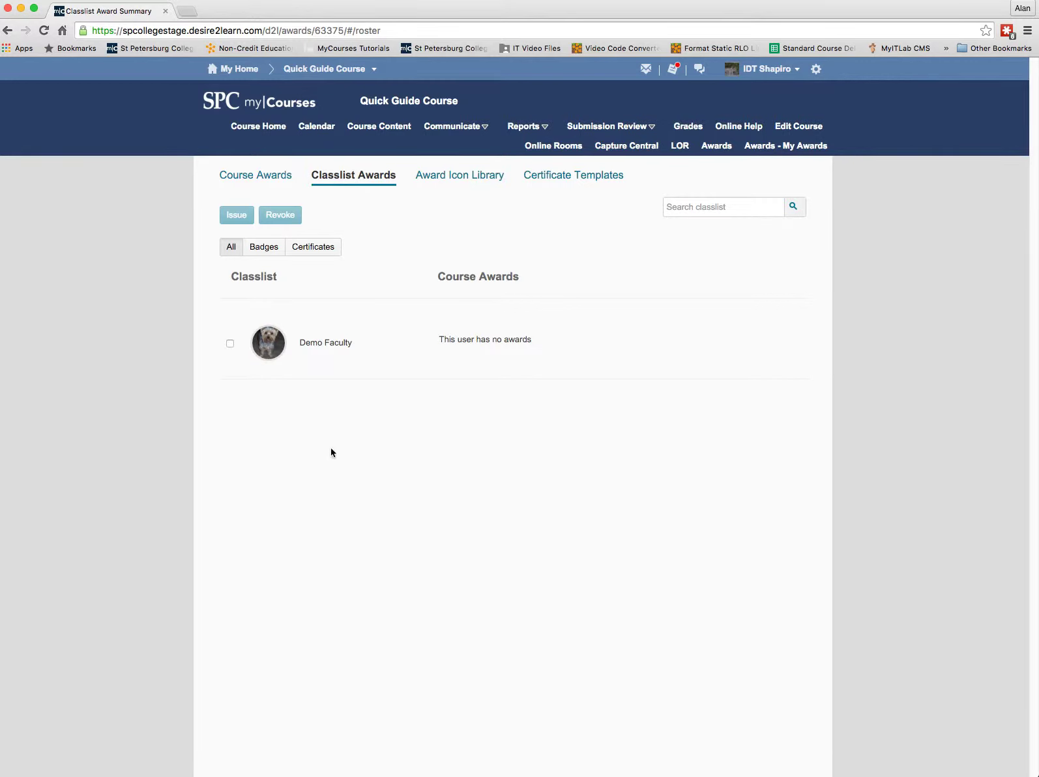
mouse_move(356, 459)
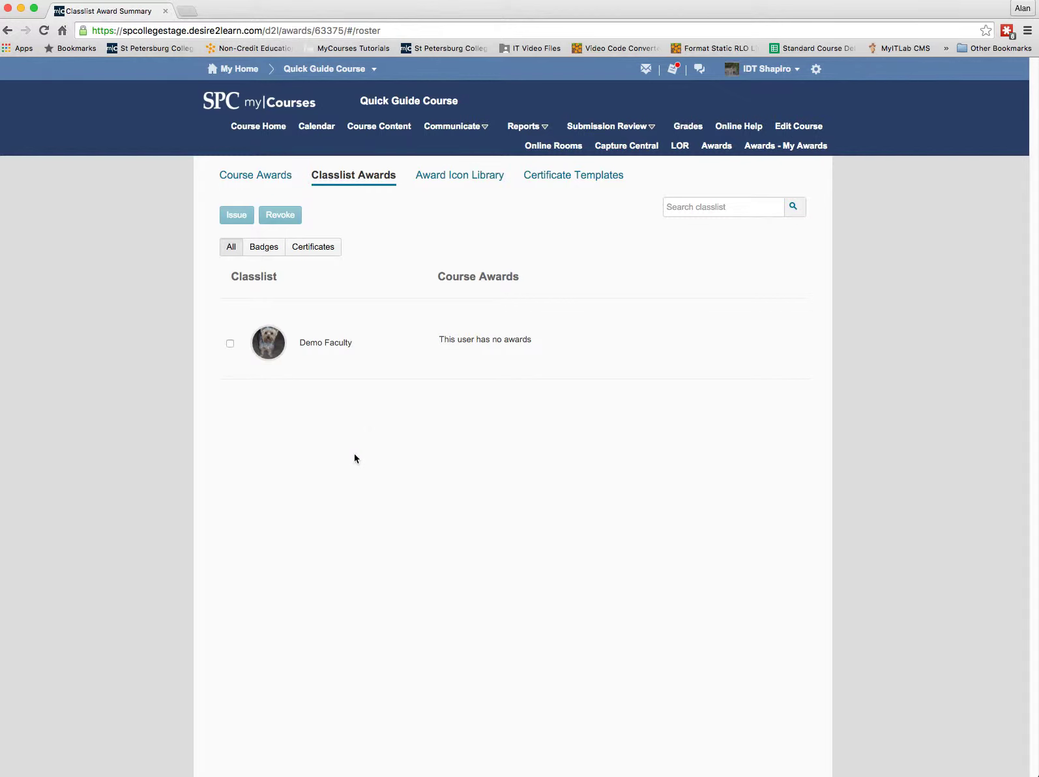